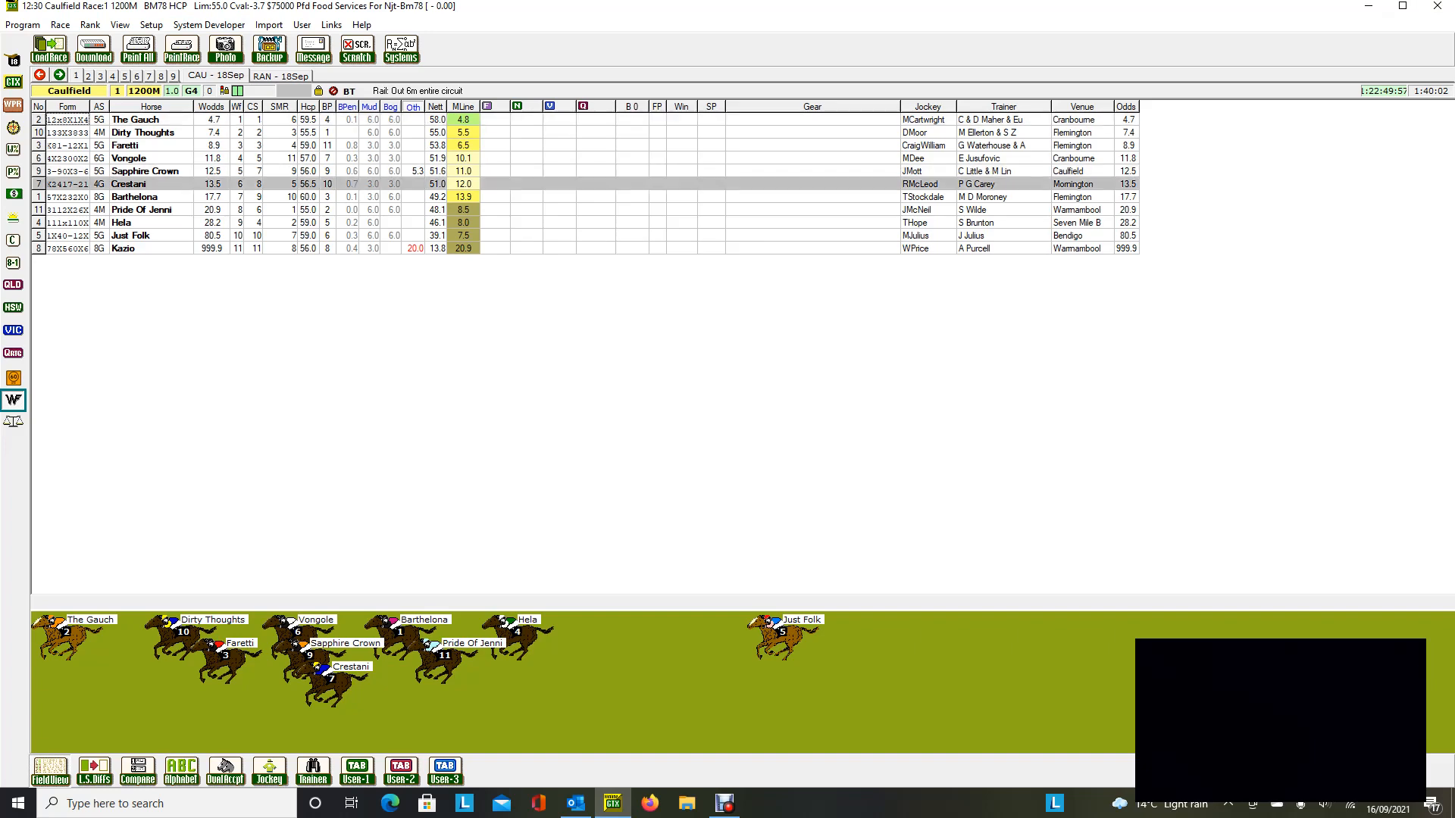
- Leave the Google results for Sportsbet's racing schedule via the 'Bet On AU/NZ Racing' ad link
click(112, 76)
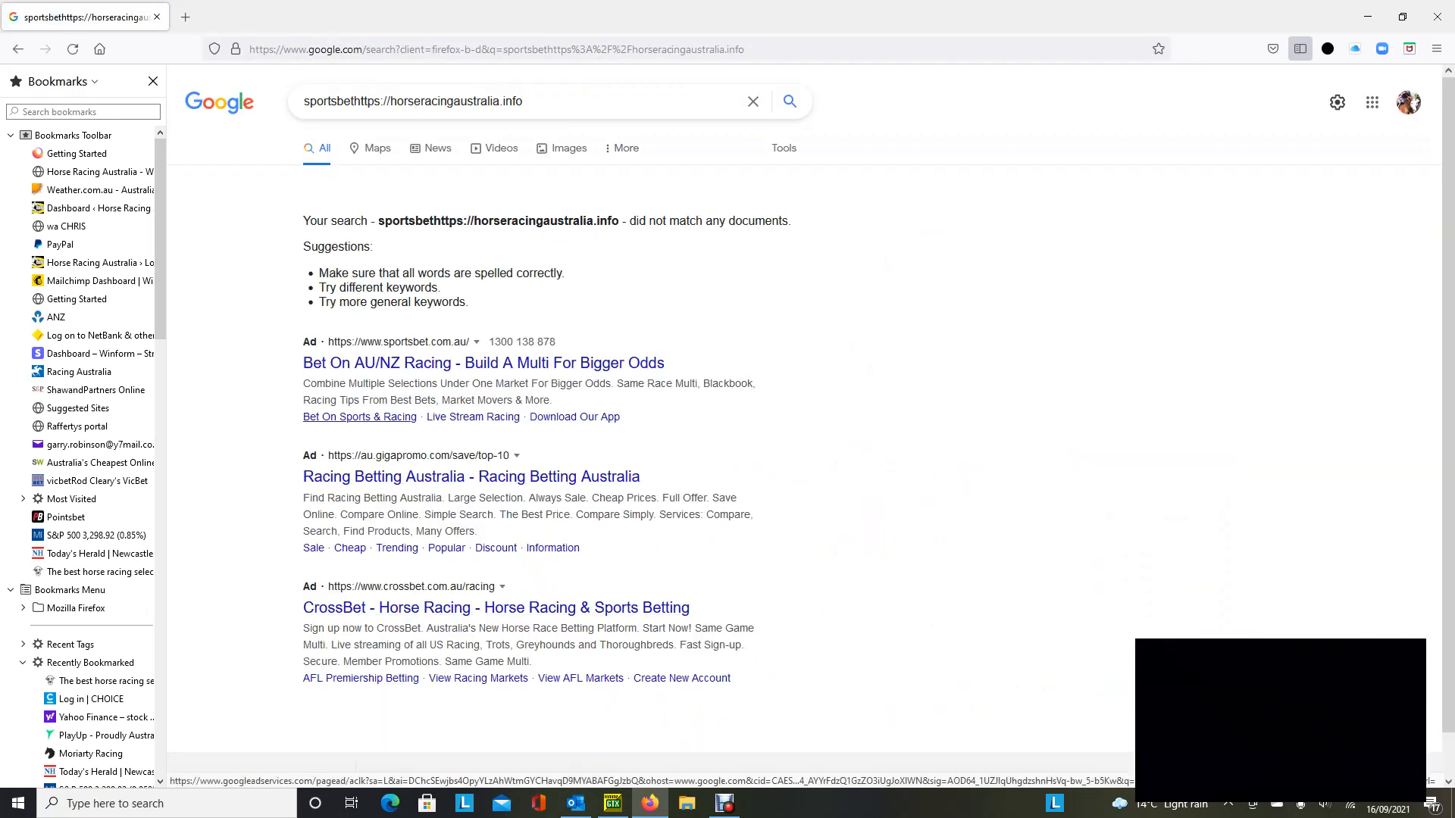
click(472, 417)
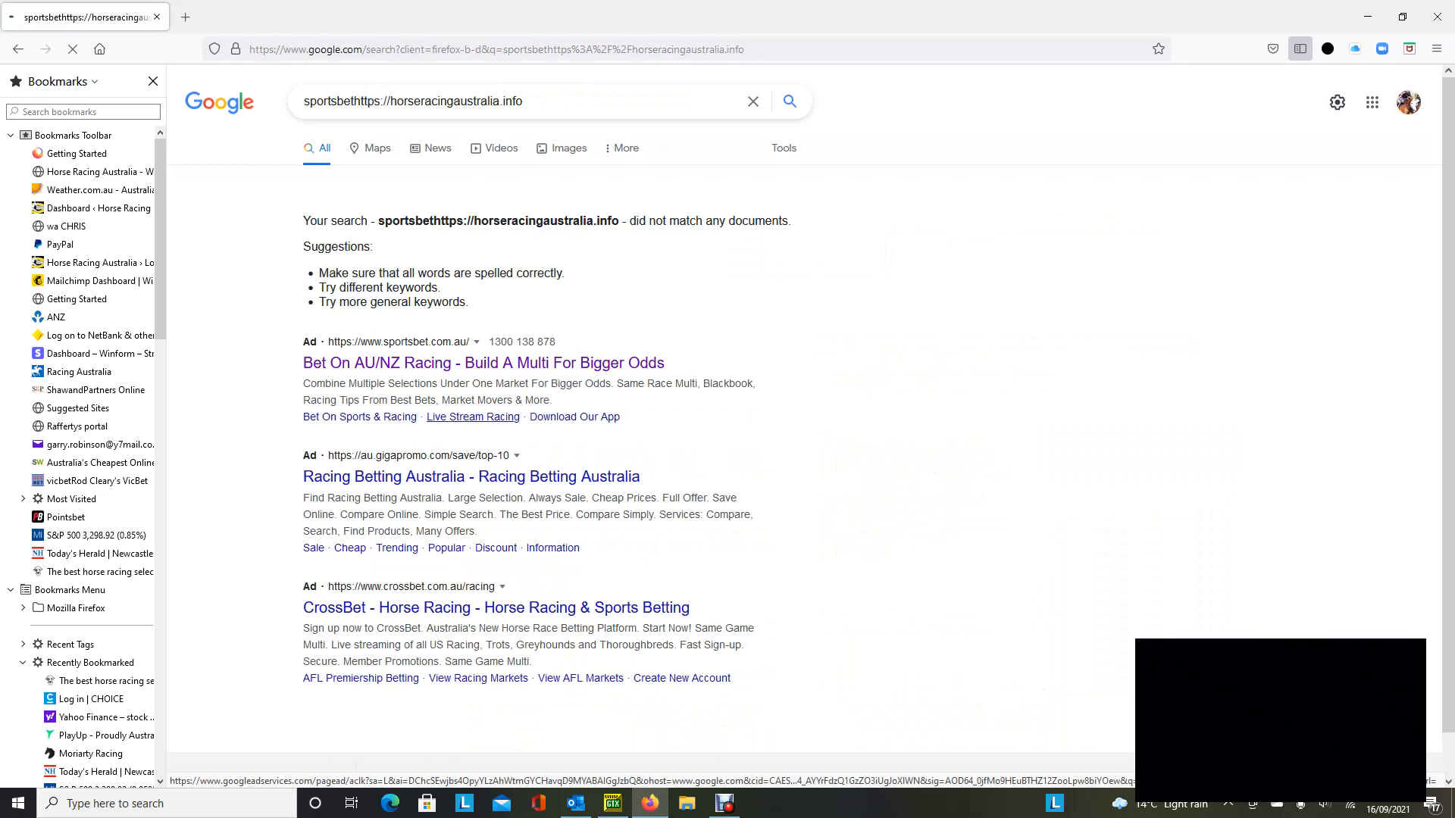
click(482, 362)
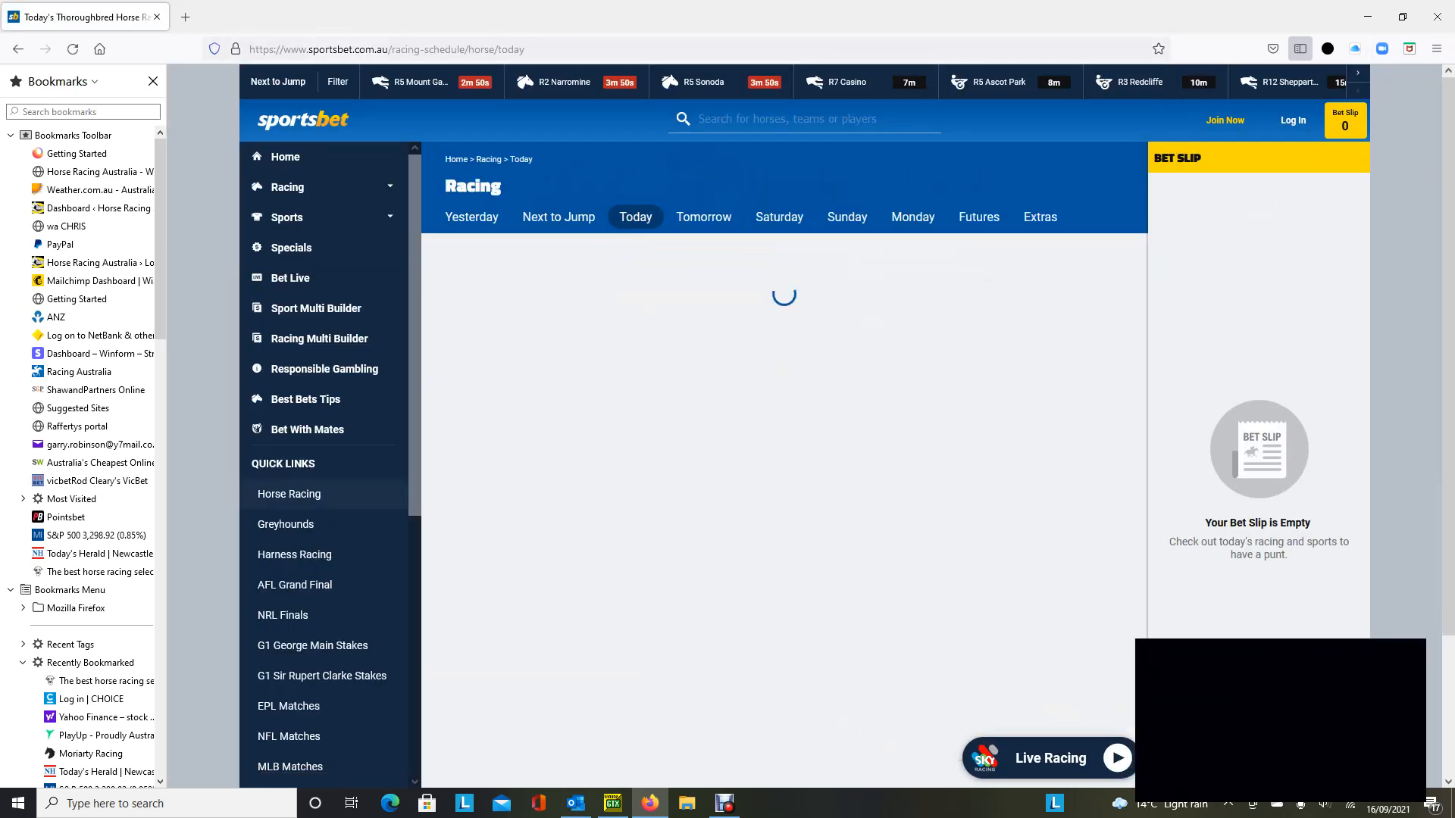
- Show Saturday's meetings and bring up Caulfield Race 4, the Neds Caulfield Guineas Prelude, with its odds
click(779, 217)
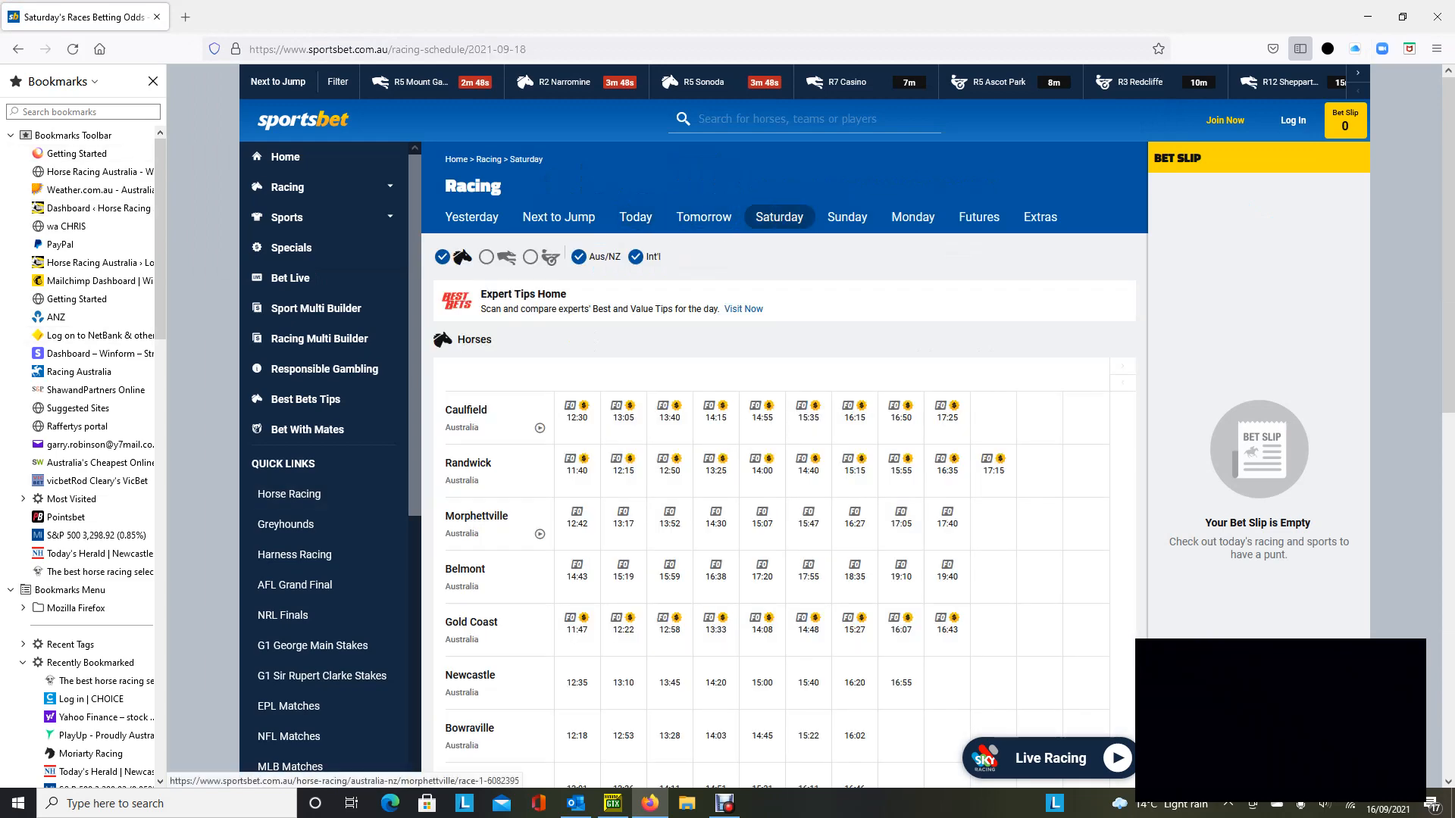
click(715, 411)
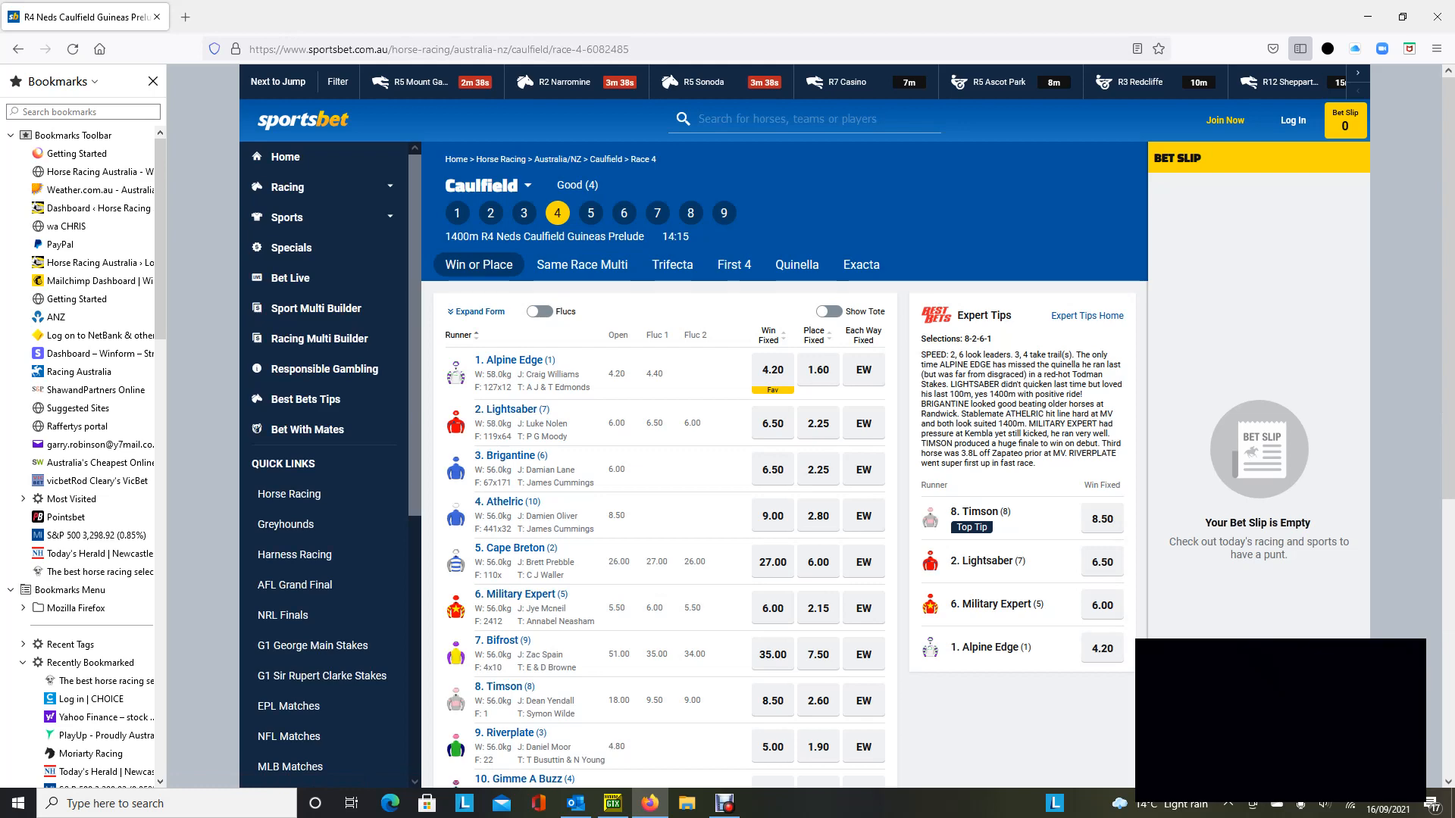
click(611, 803)
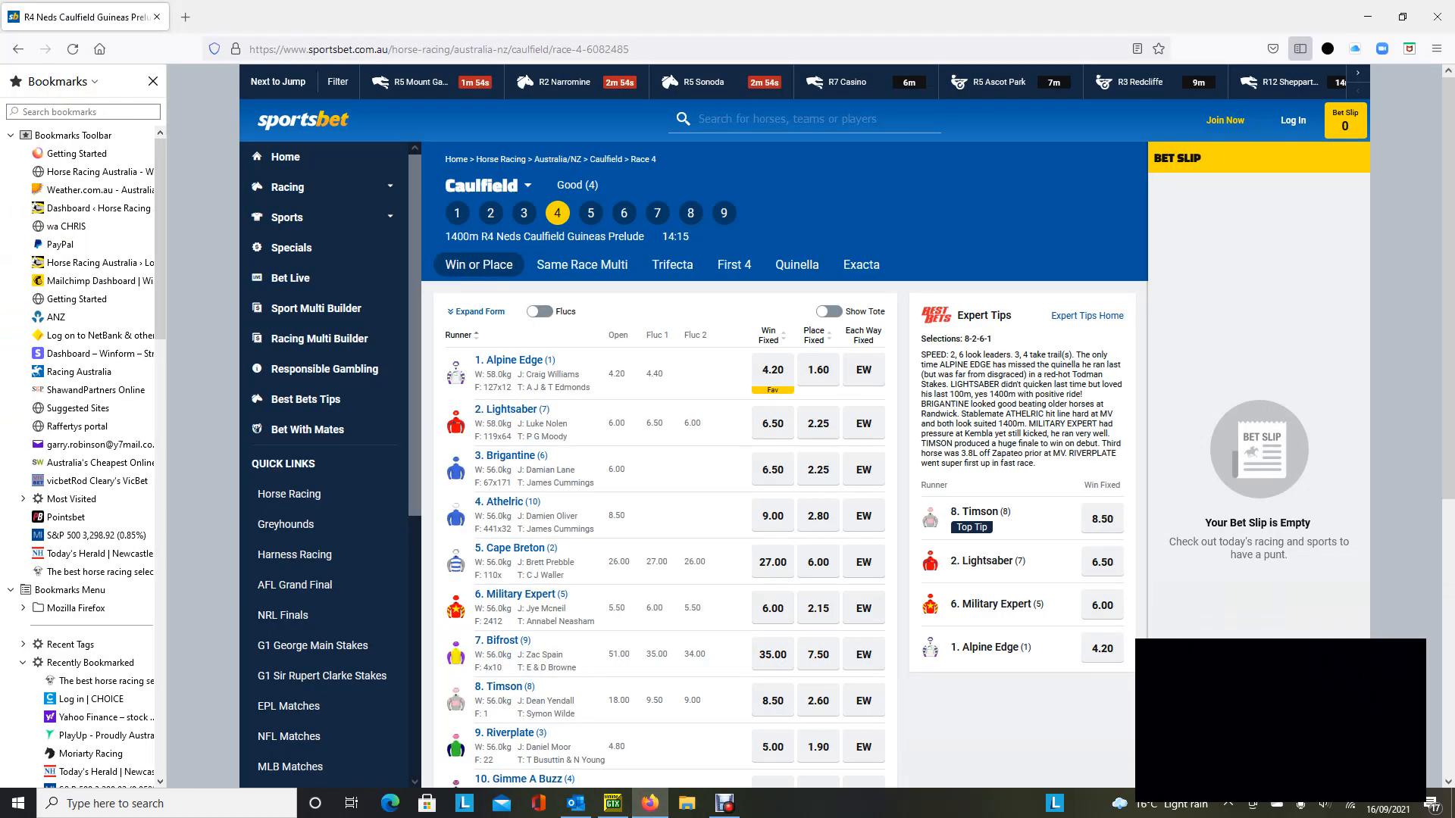
- View Sportsbet's Caulfield Race 9 odds for the full field of runners
click(723, 212)
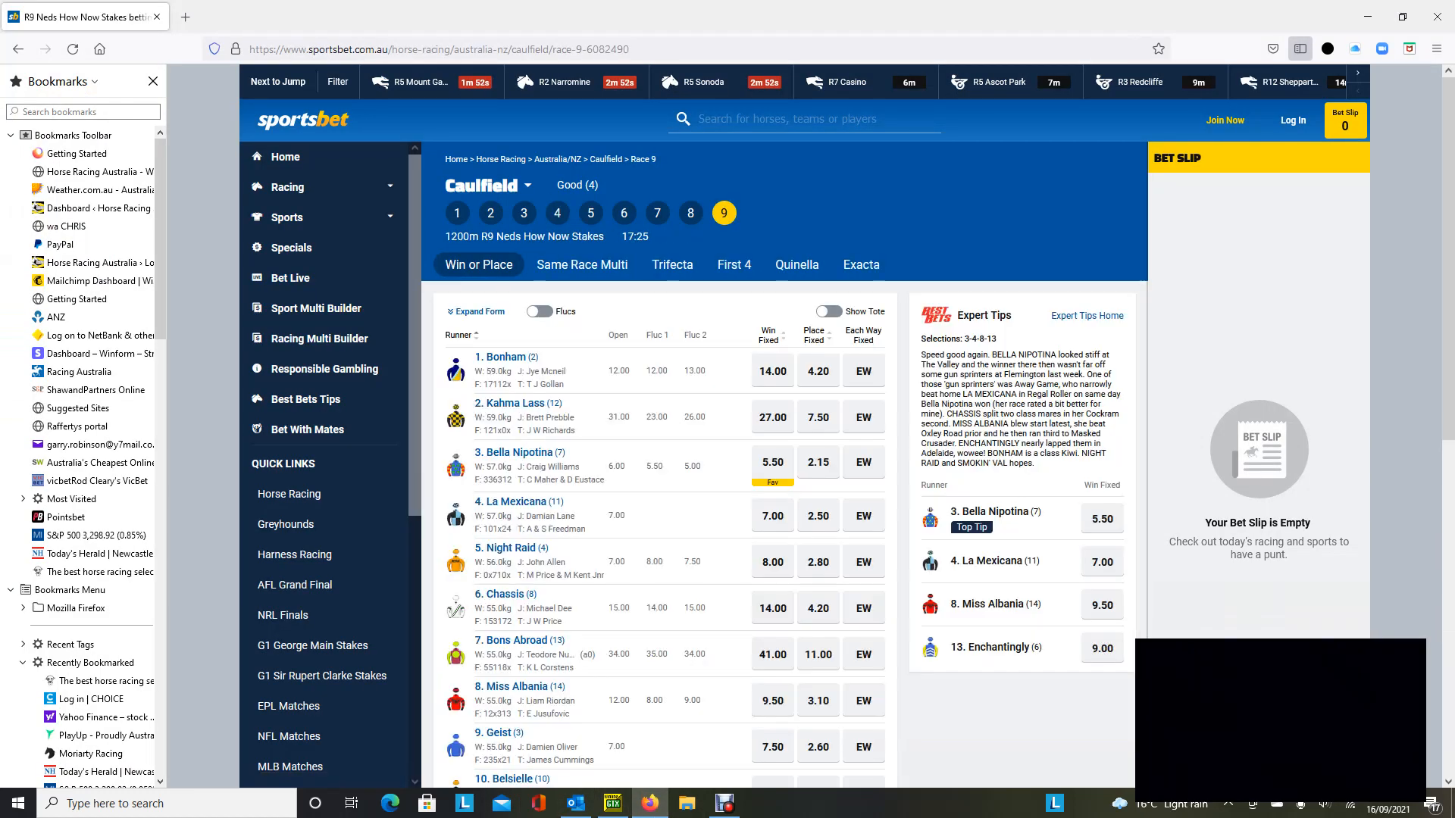
scroll(down, 3)
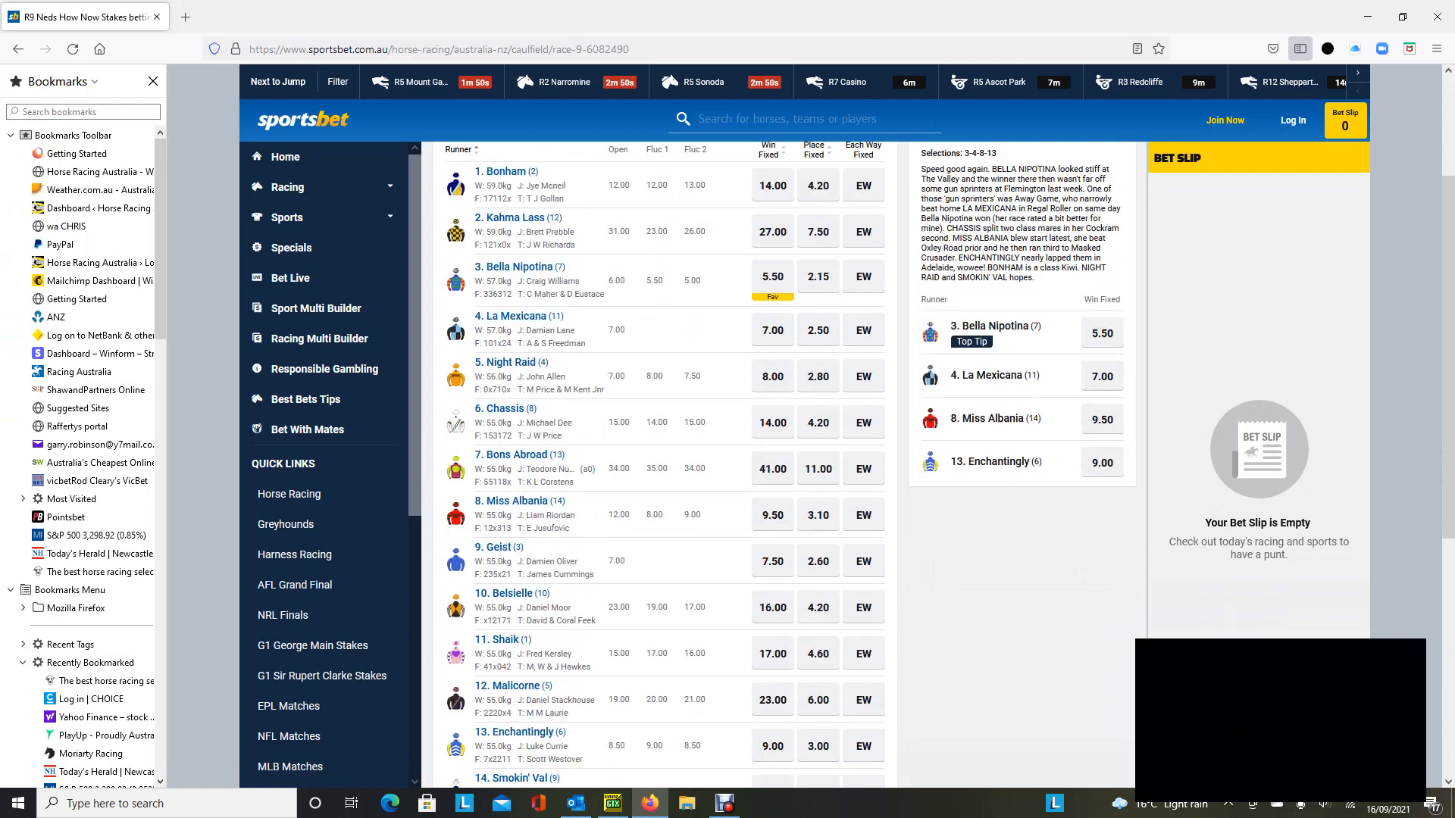
scroll(down, 3)
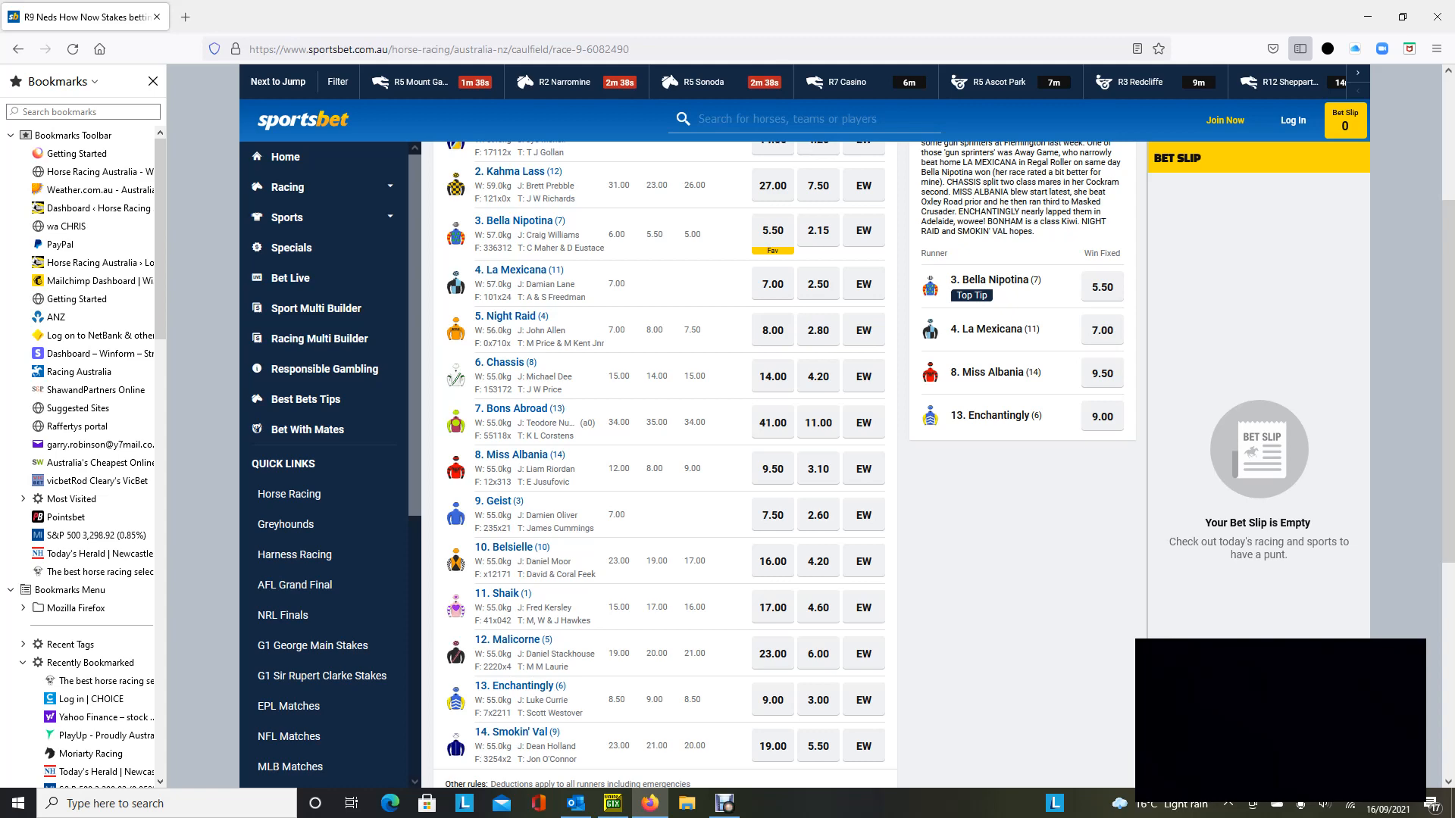
scroll(up, 3)
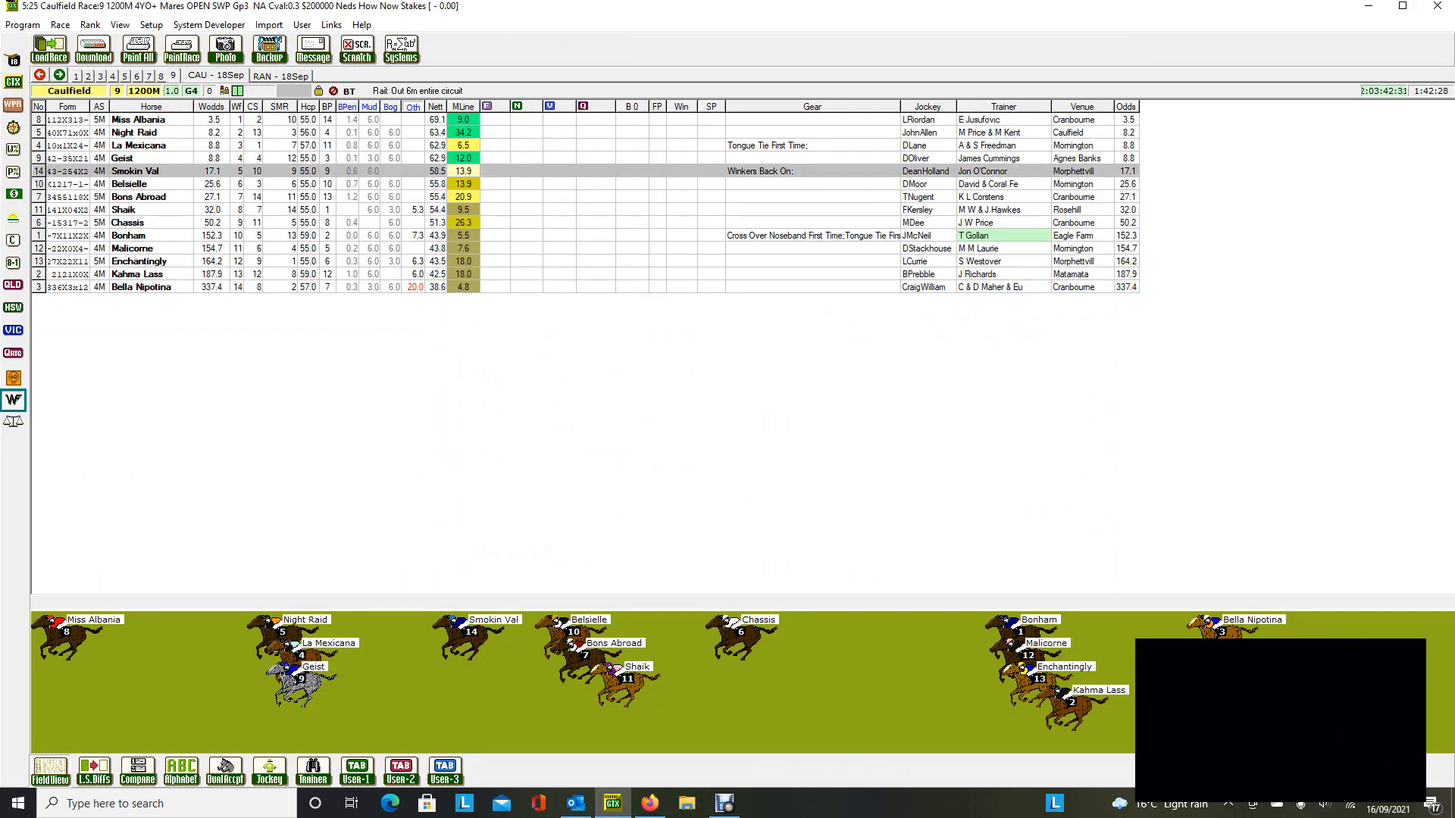
- Back in the ratings program, select Belsielle's row in the Race 9 Neds How Now Stakes field
click(130, 184)
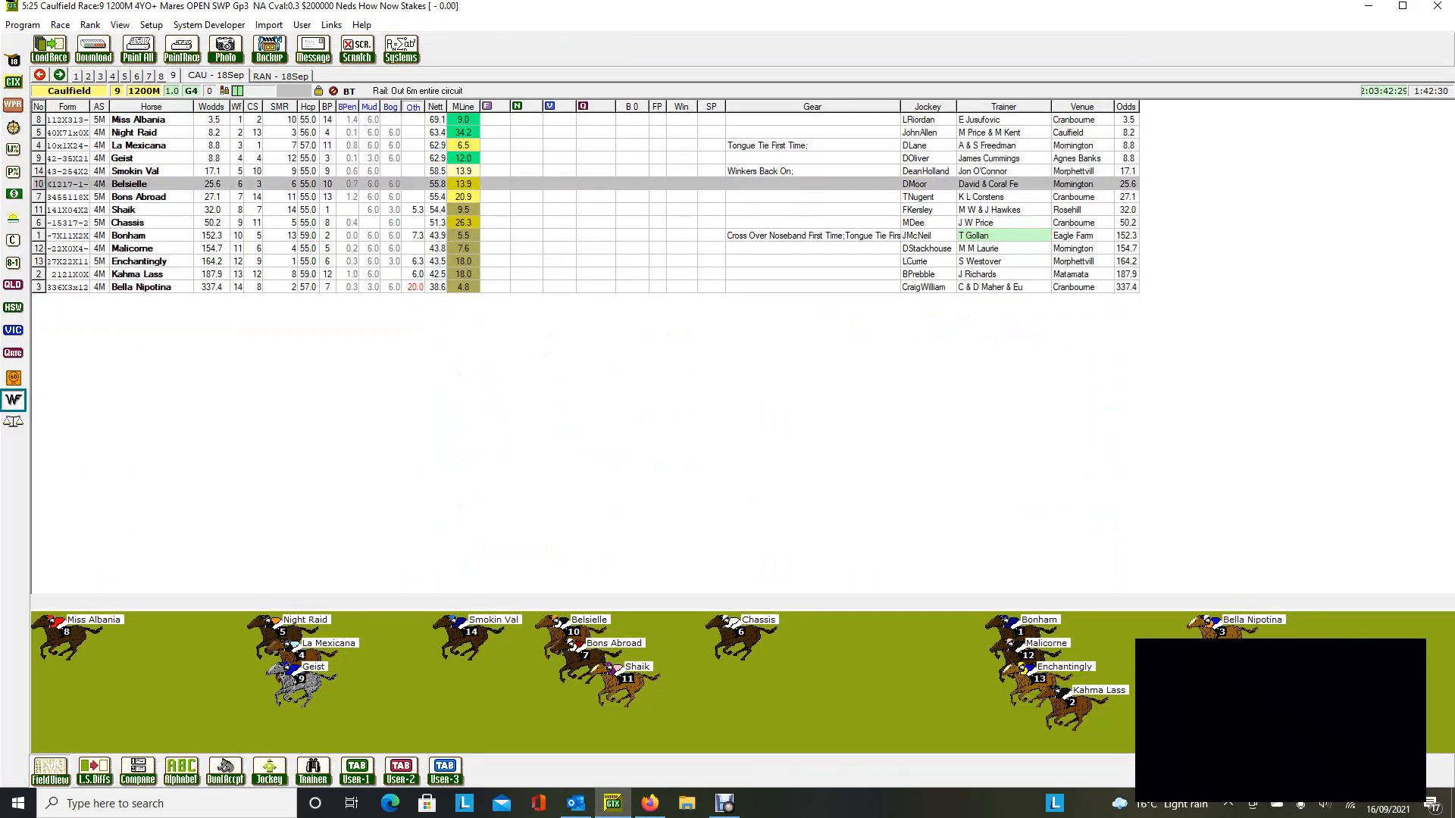